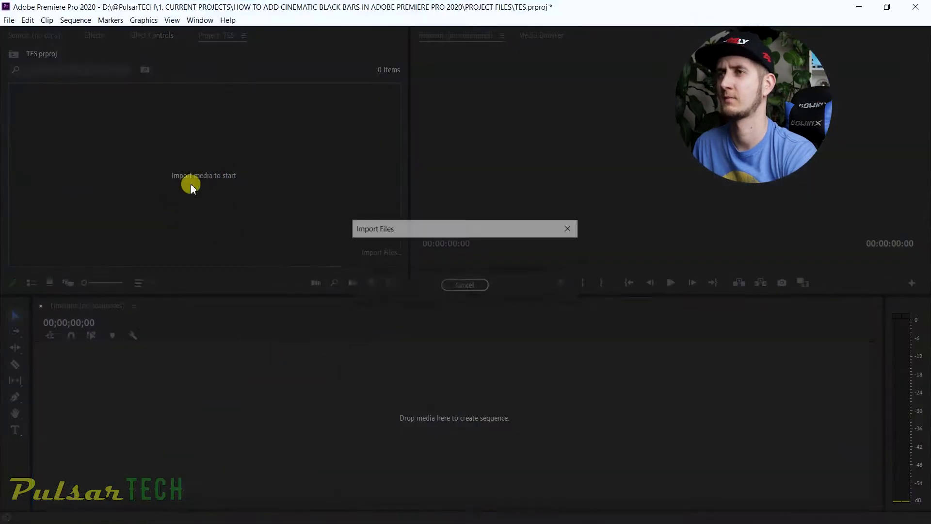
# Step: Create a new sequence from the imported MVI_0607.MP4 green leaves clip
pyautogui.click(464, 285)
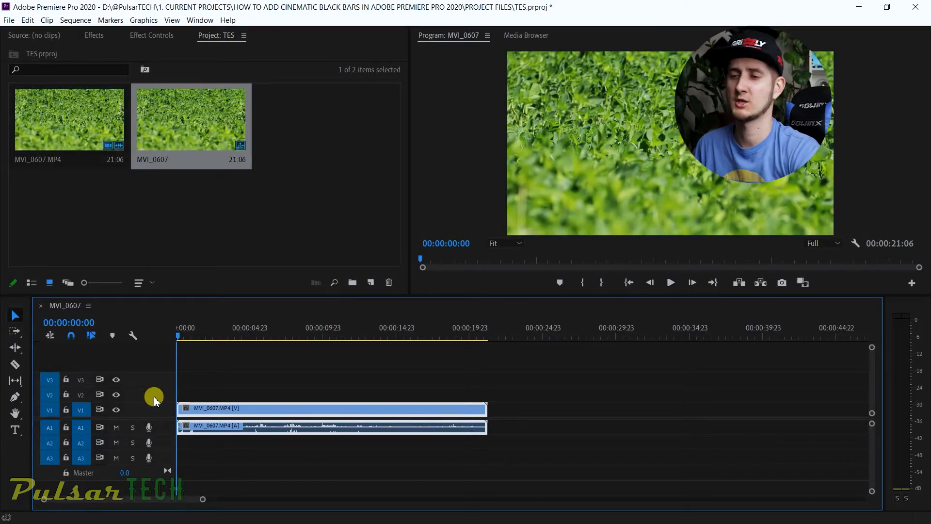
# Step: Create a new Adjustment Layer, accepting its default video settings
pyautogui.click(370, 282)
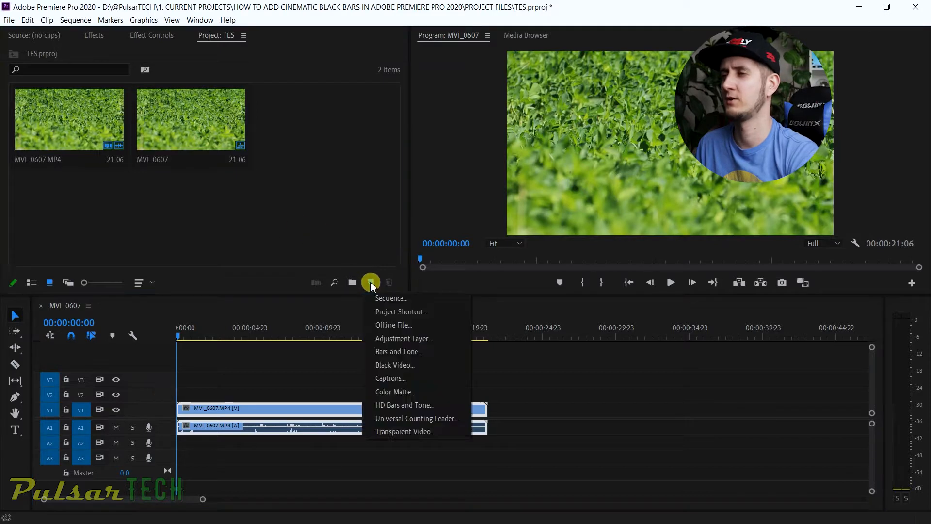
pyautogui.moveTo(389, 344)
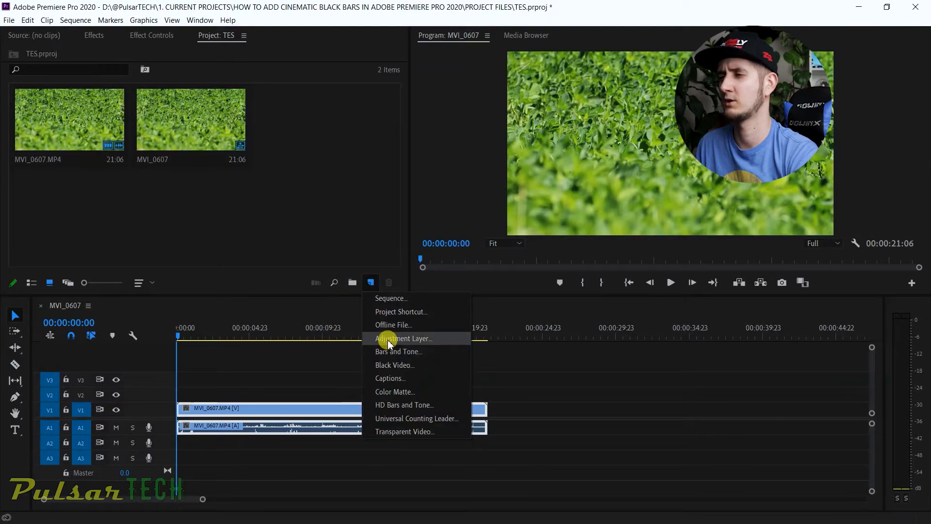
pyautogui.click(403, 338)
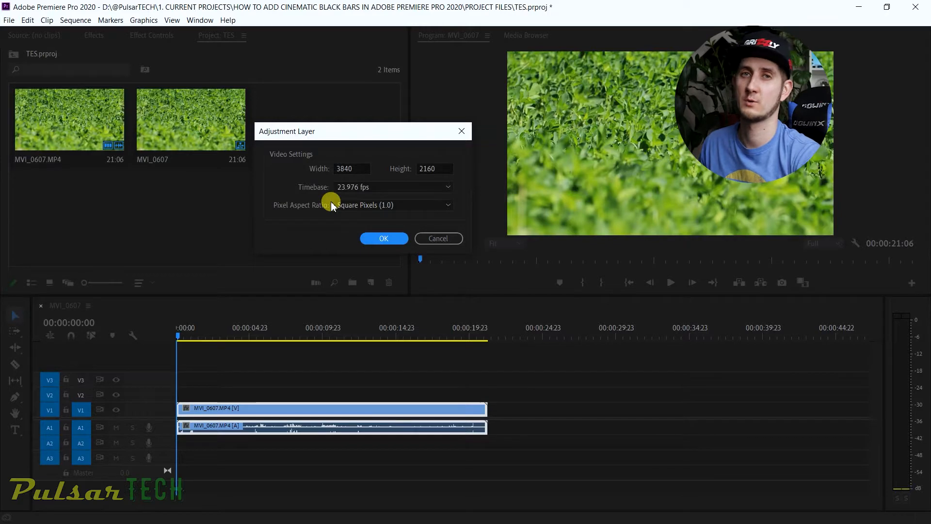
pyautogui.click(384, 238)
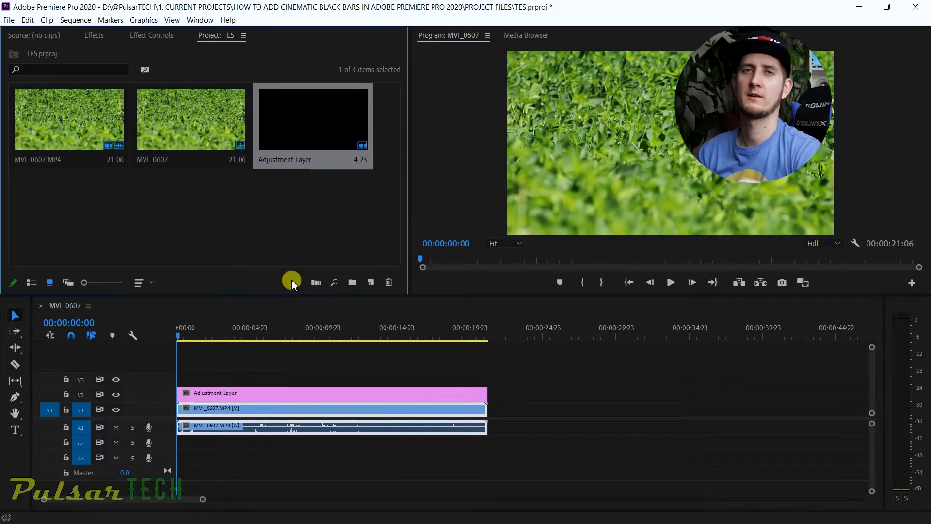
# Step: Search the Effects panel for 'crop' and drag Crop onto the adjustment layer
pyautogui.click(94, 35)
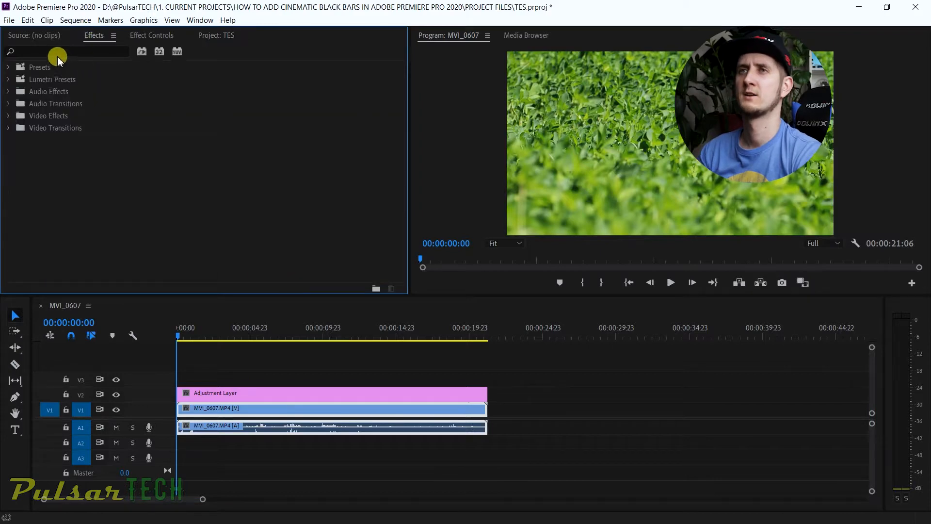
pyautogui.write('CROP')
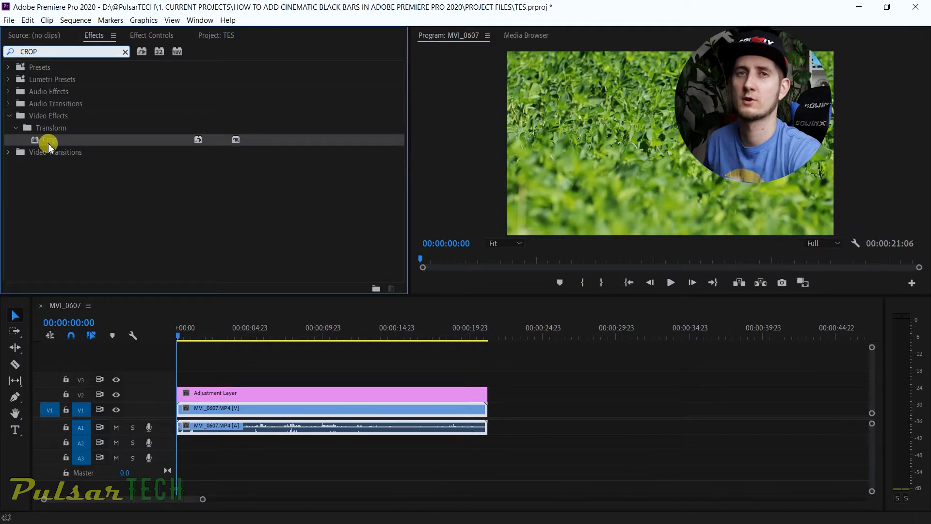
pyautogui.moveTo(49, 139); pyautogui.dragTo(219, 374)
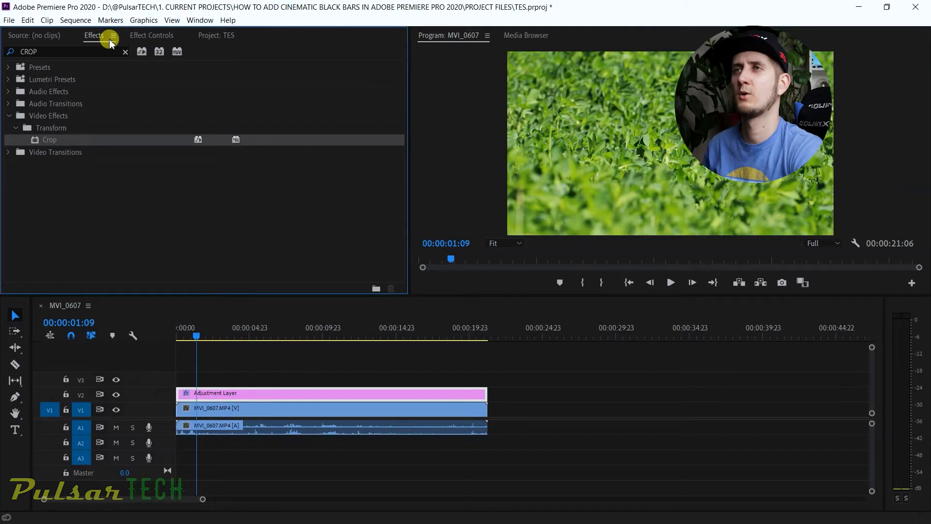
# Step: In Effect Controls, enable stopwatches for Crop Top and Bottom at 0%
pyautogui.click(152, 35)
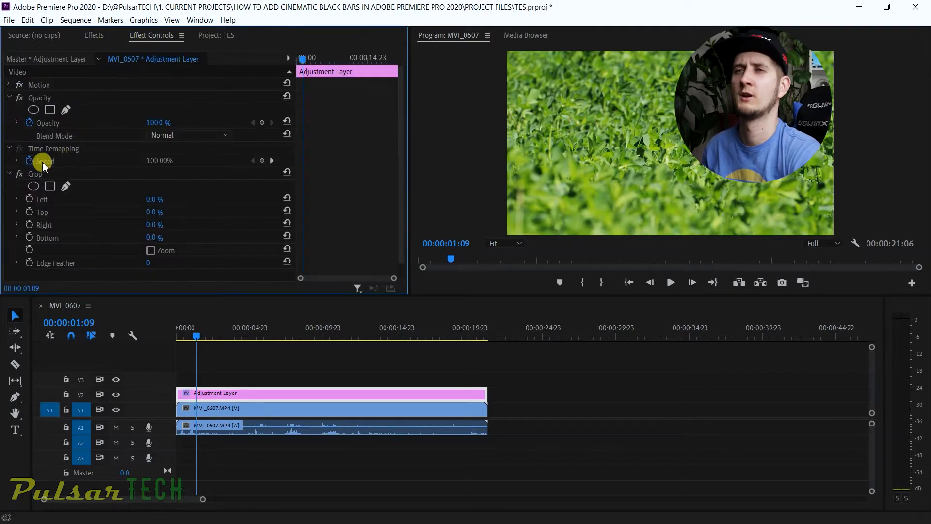
pyautogui.click(197, 337)
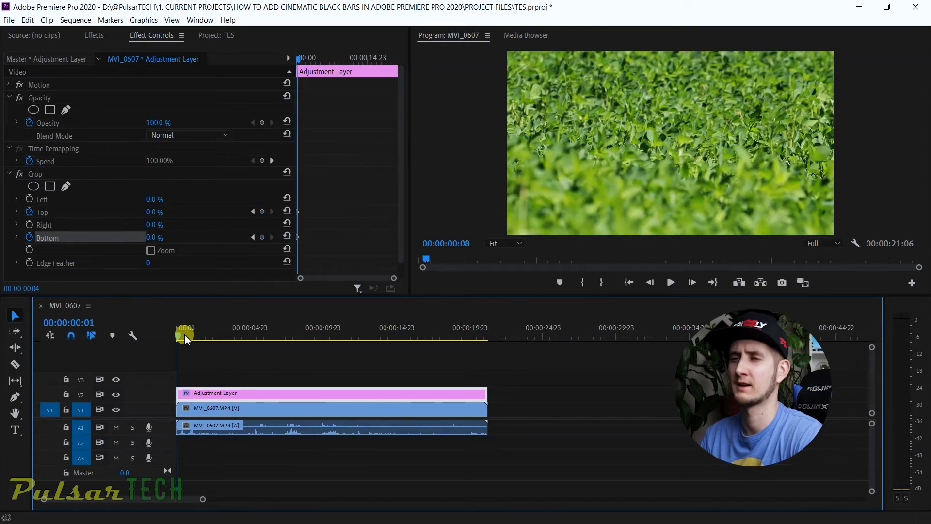
# Step: At about 00:00:02:08, keyframe Crop Top and Bottom to 12%
pyautogui.moveTo(185, 338); pyautogui.dragTo(213, 338)
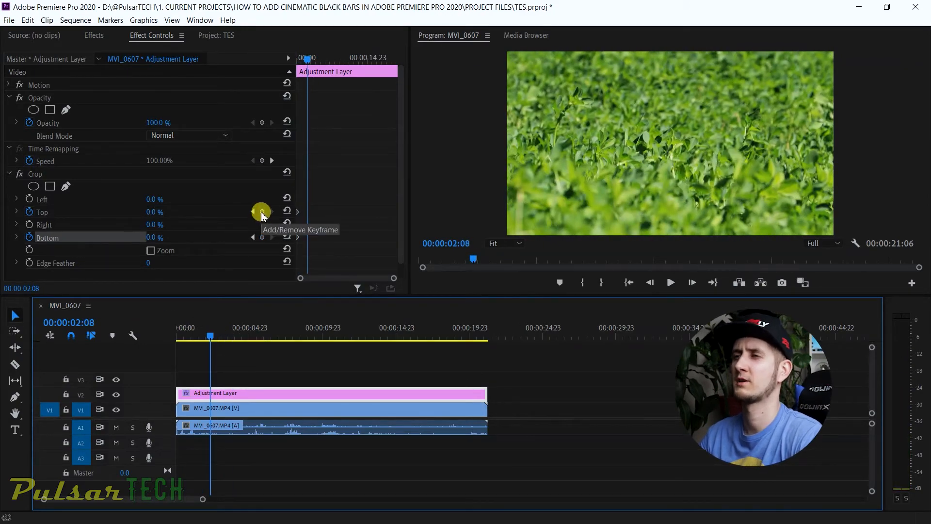
pyautogui.click(262, 212)
pyautogui.write('12')
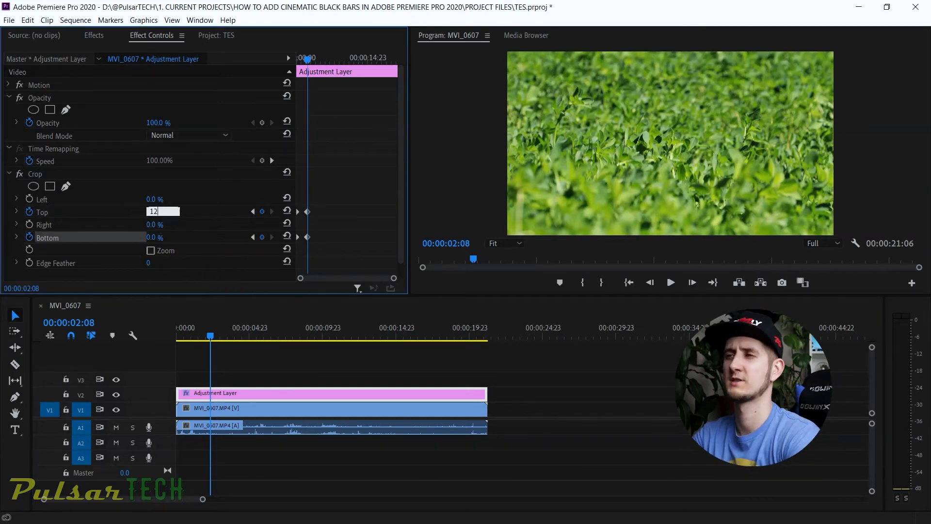
pyautogui.press('Enter')
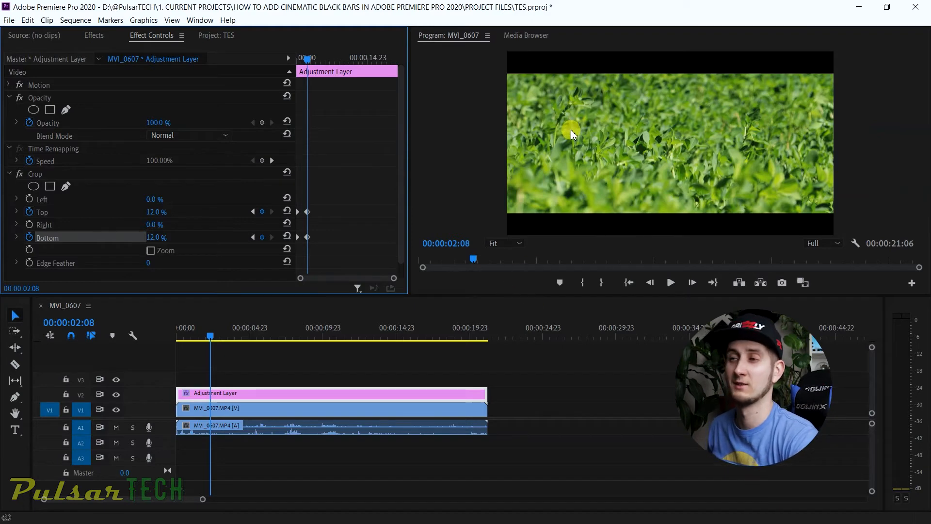
pyautogui.click(211, 338)
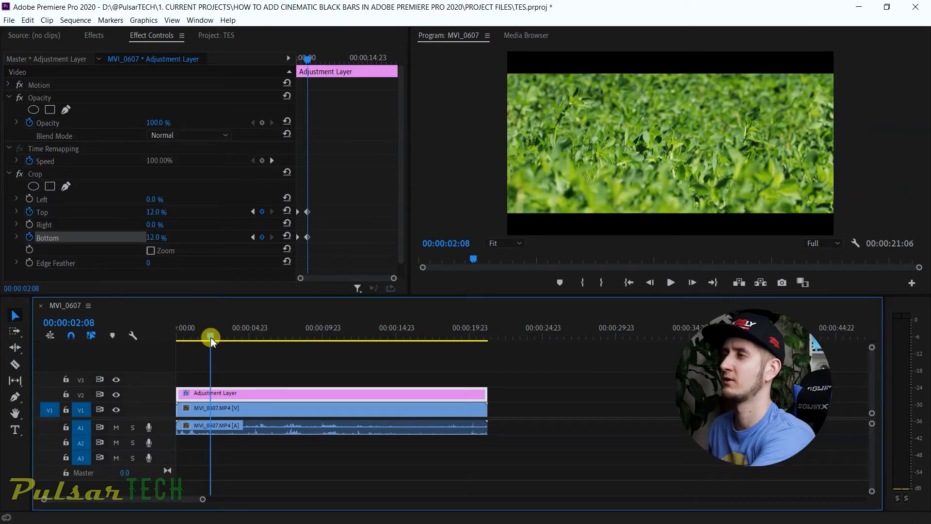